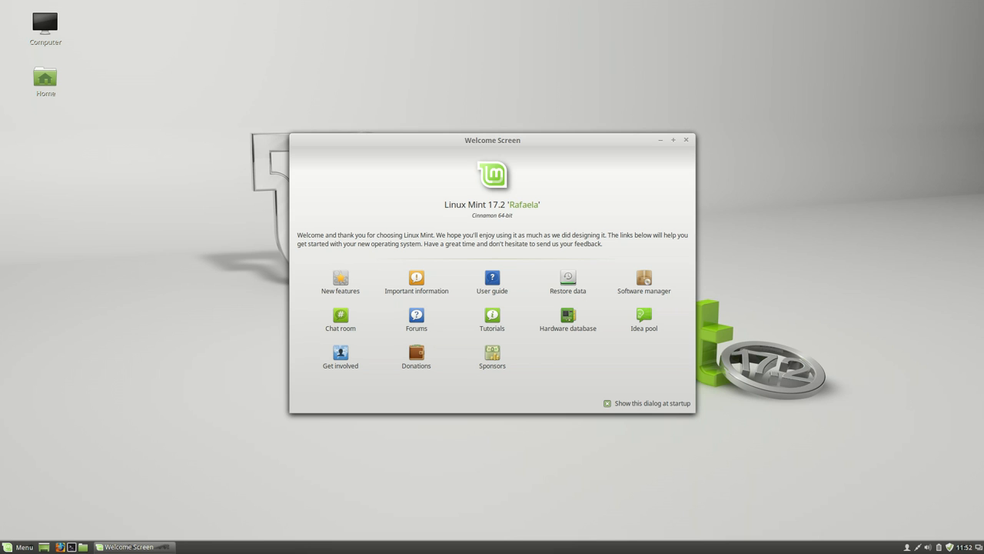
# Step: Close the Welcome Screen and search the menu for 'system'
pyautogui.click(20, 547)
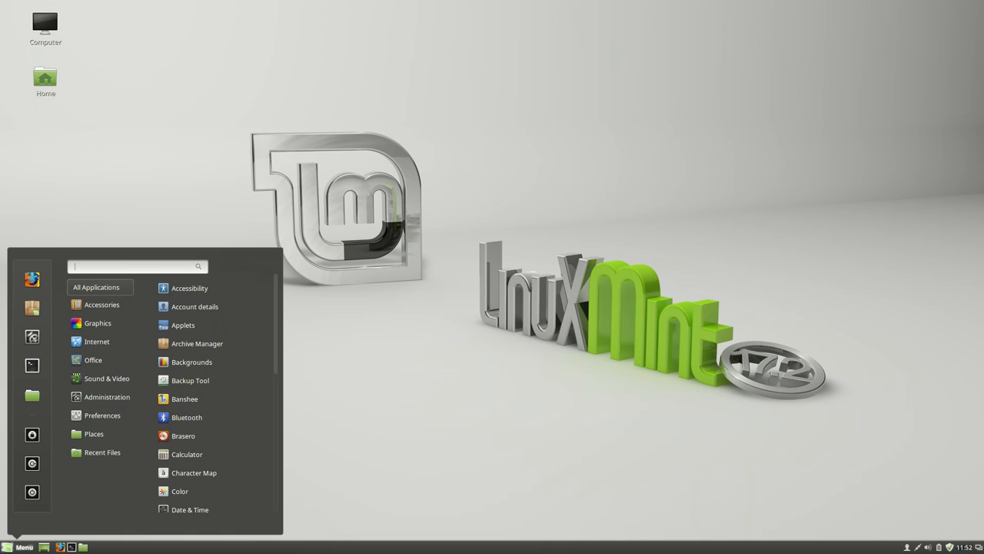
pyautogui.moveTo(32, 491)
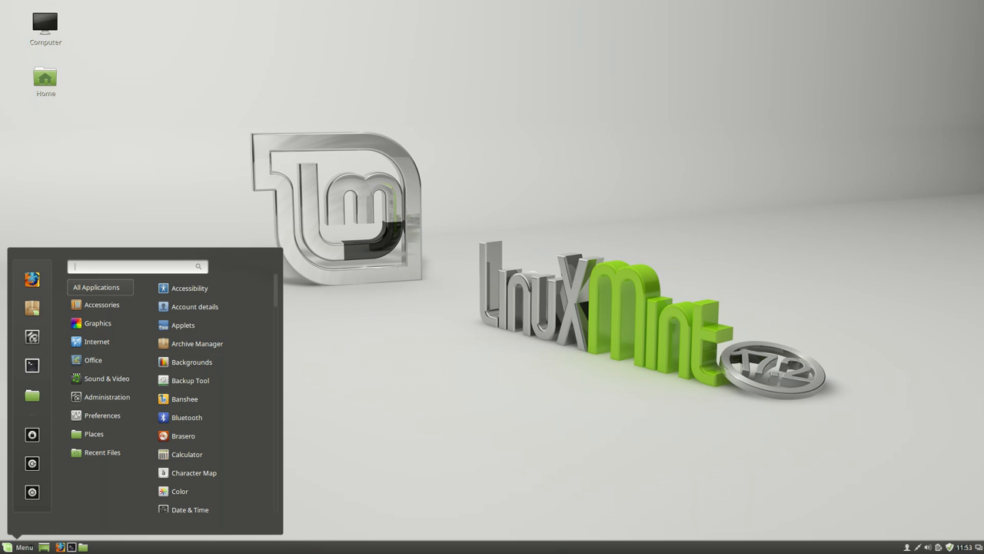
pyautogui.write('system')
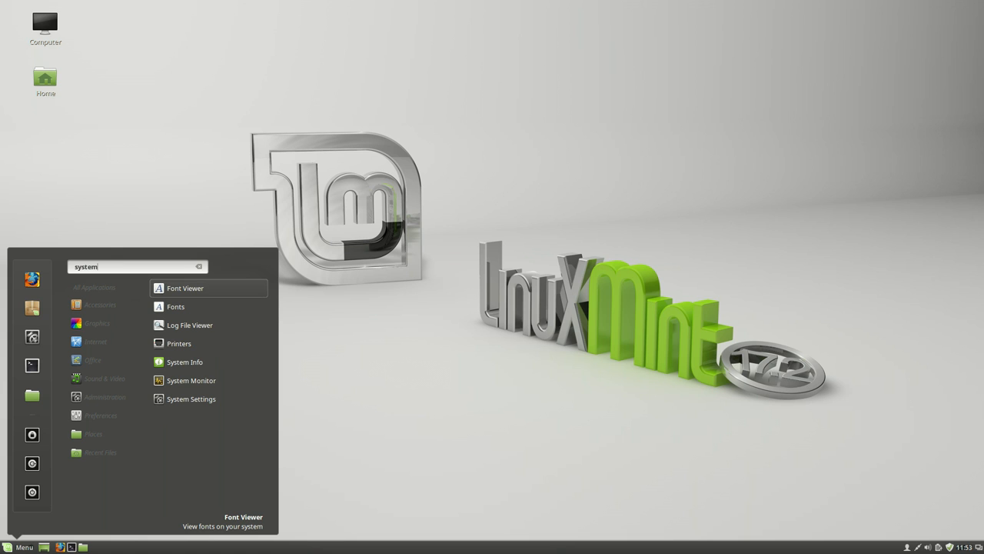
# Step: Launch System Settings and browse its categories from Appearance down to Administration
pyautogui.click(190, 399)
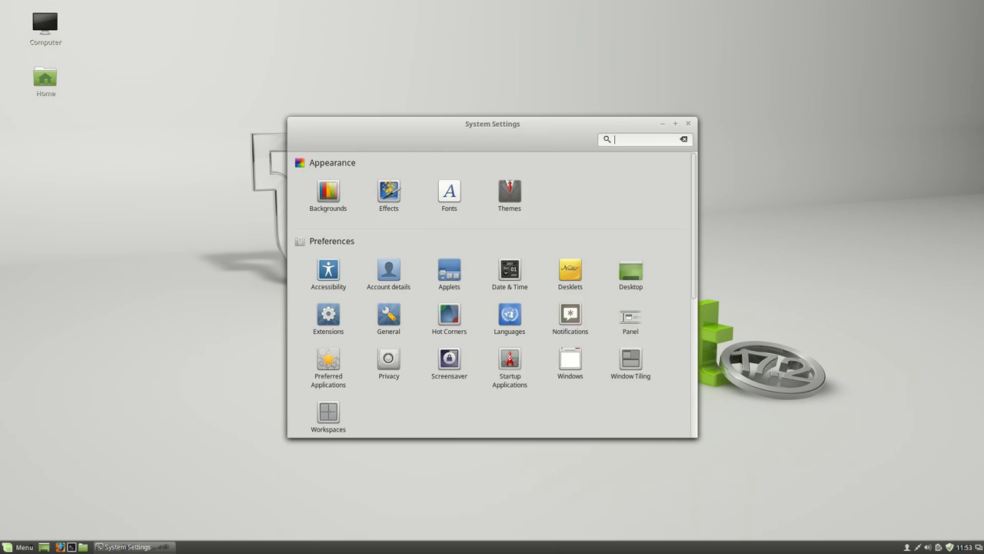
pyautogui.scroll(-3)
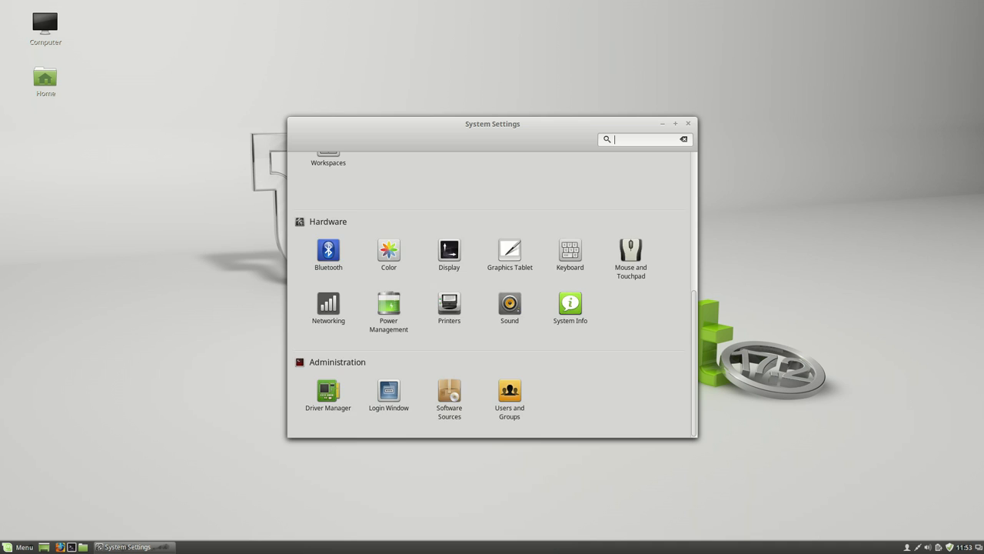
pyautogui.scroll(3)
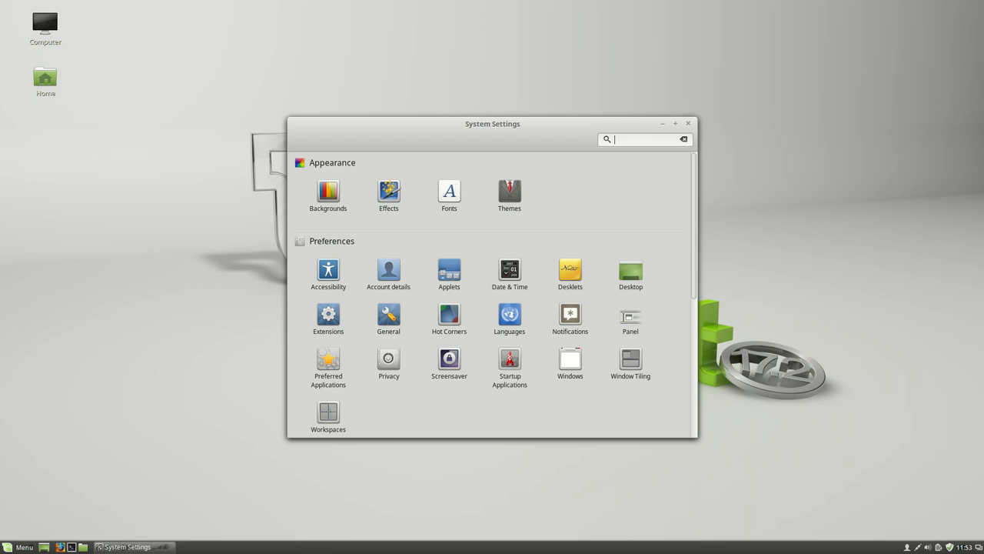
pyautogui.write('back')
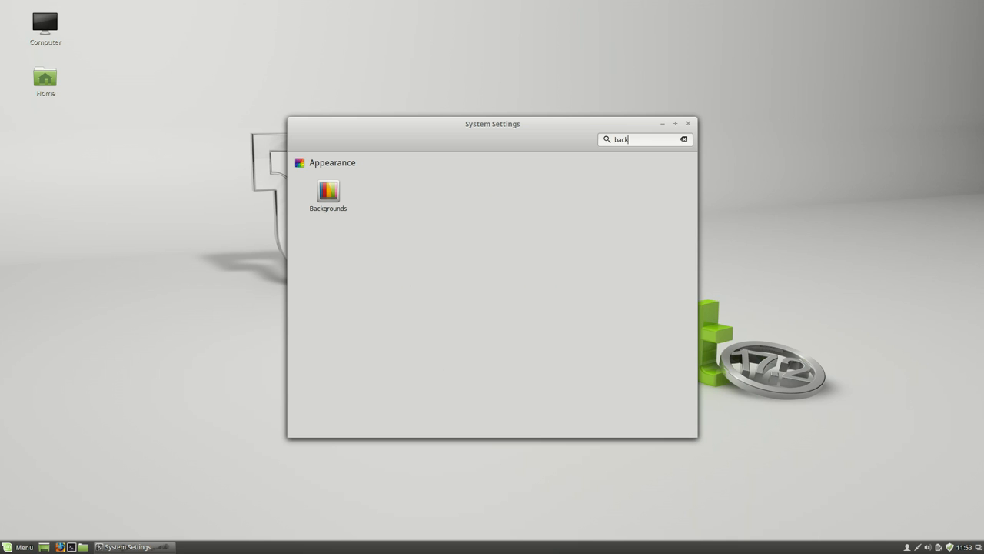
pyautogui.write('driver')
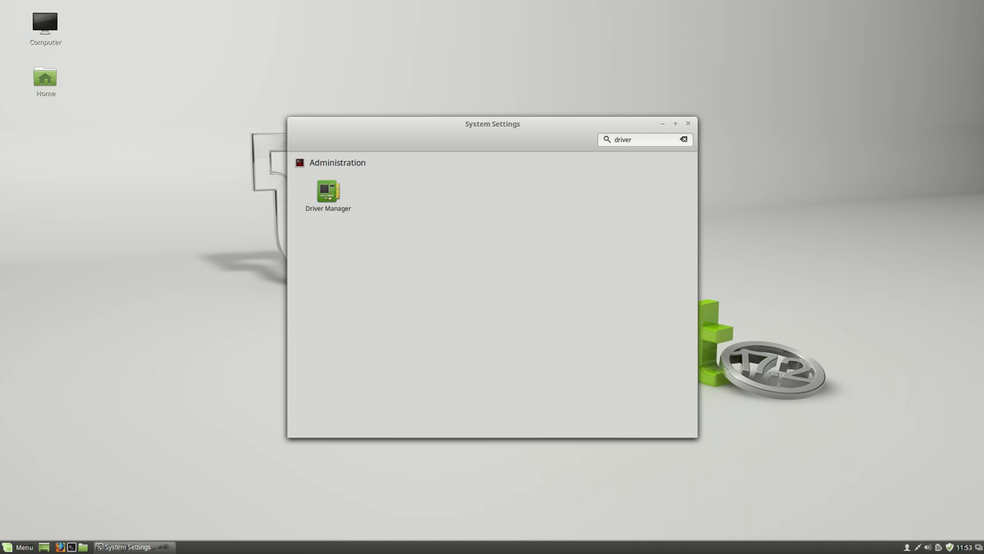
pyautogui.click(683, 139)
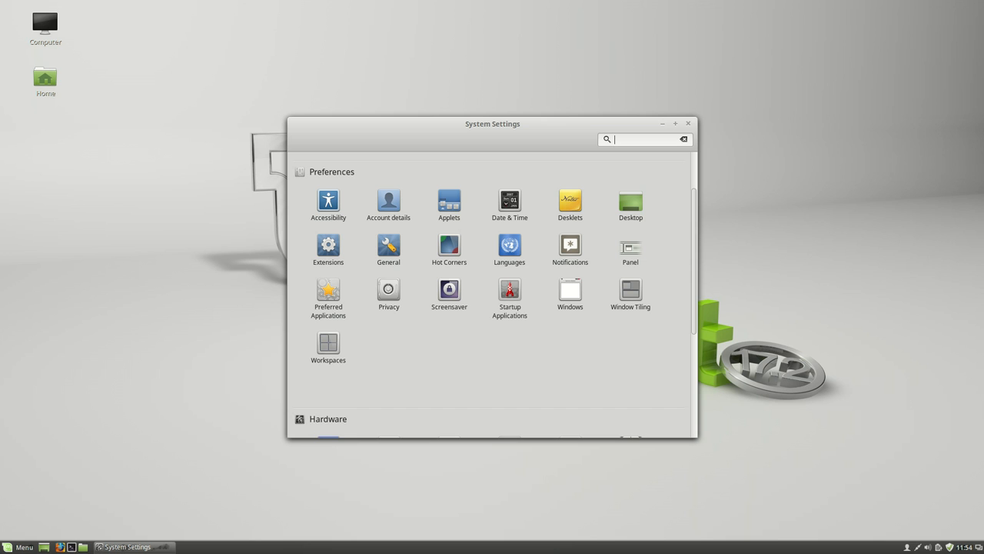
pyautogui.click(449, 200)
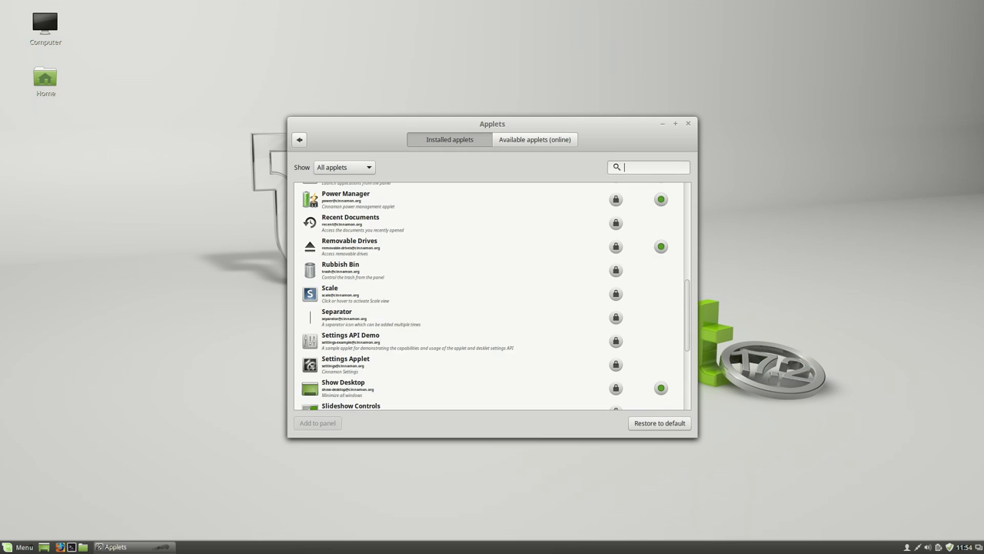
pyautogui.scroll(-3)
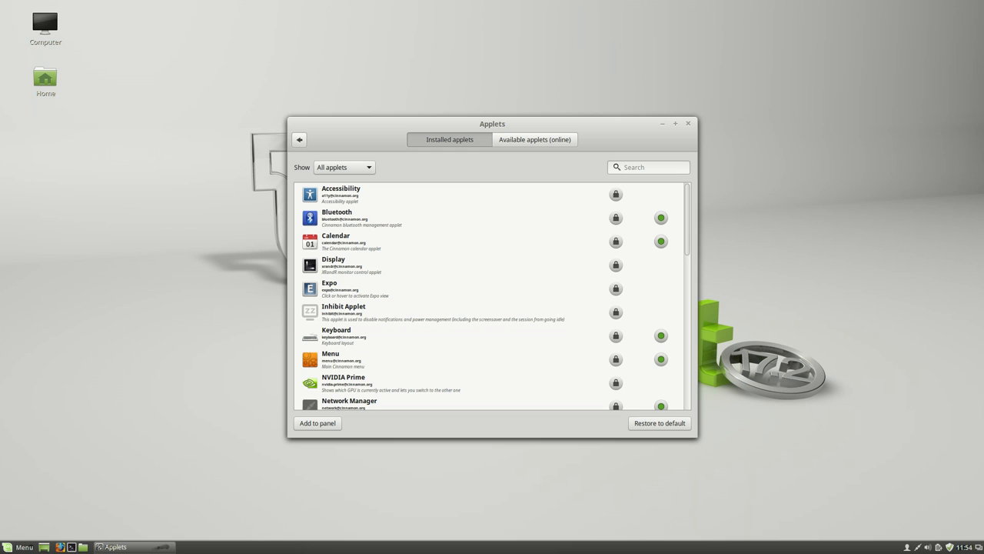
pyautogui.click(299, 139)
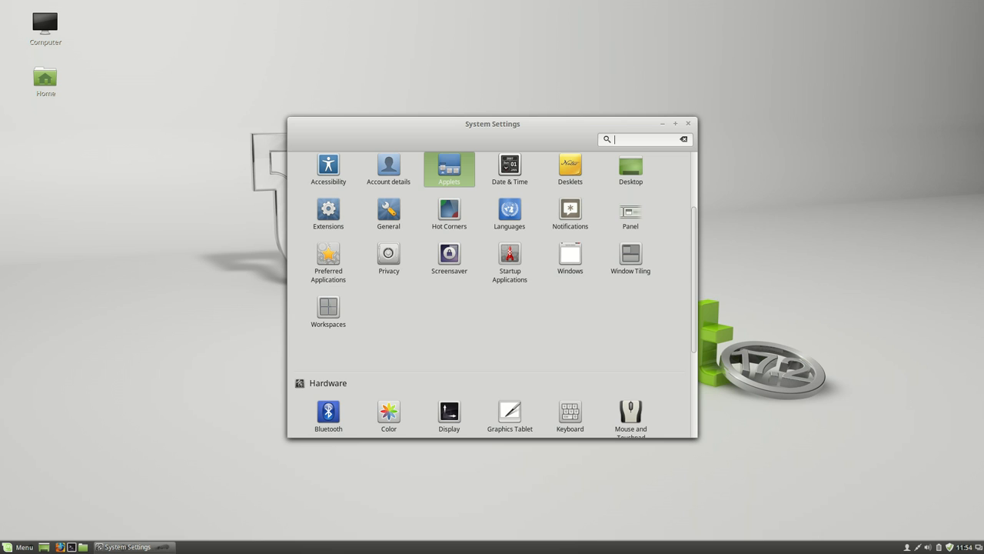
# Step: Add the AccuWeather desklet from Available desklets to the desktop, then go back
pyautogui.click(570, 164)
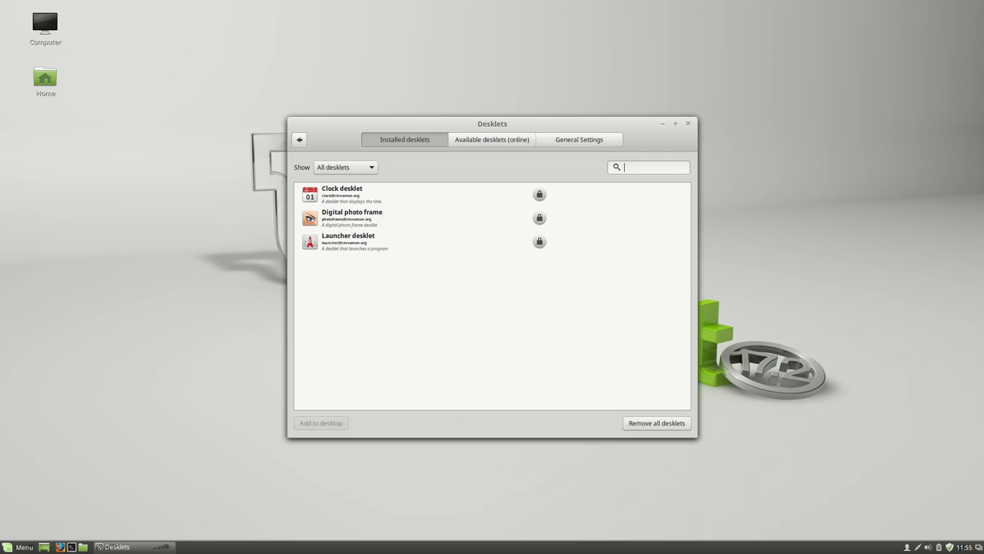
pyautogui.click(491, 139)
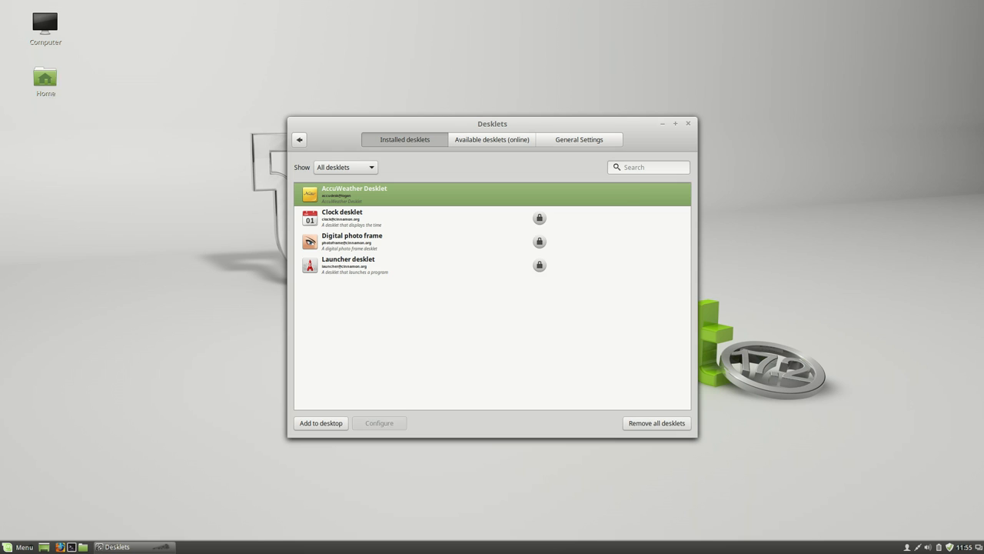
pyautogui.click(320, 423)
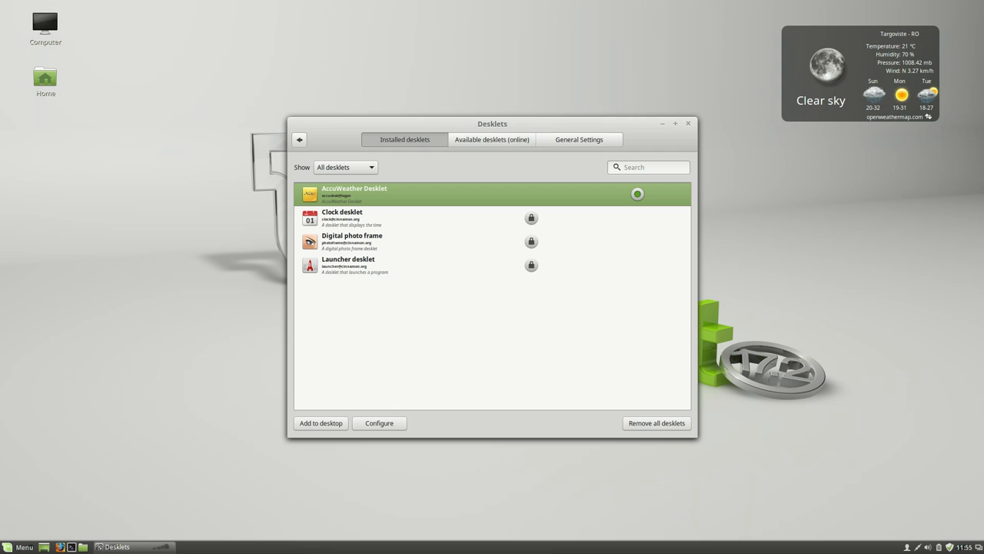
pyautogui.click(299, 139)
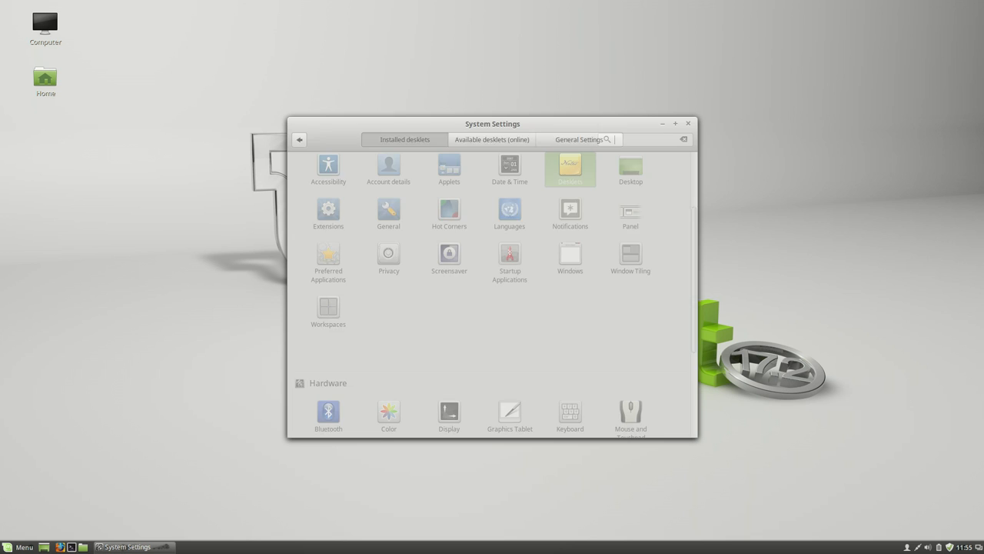
# Step: Leave the desktop icon settings and open the Extensions module under Preferences
pyautogui.click(630, 168)
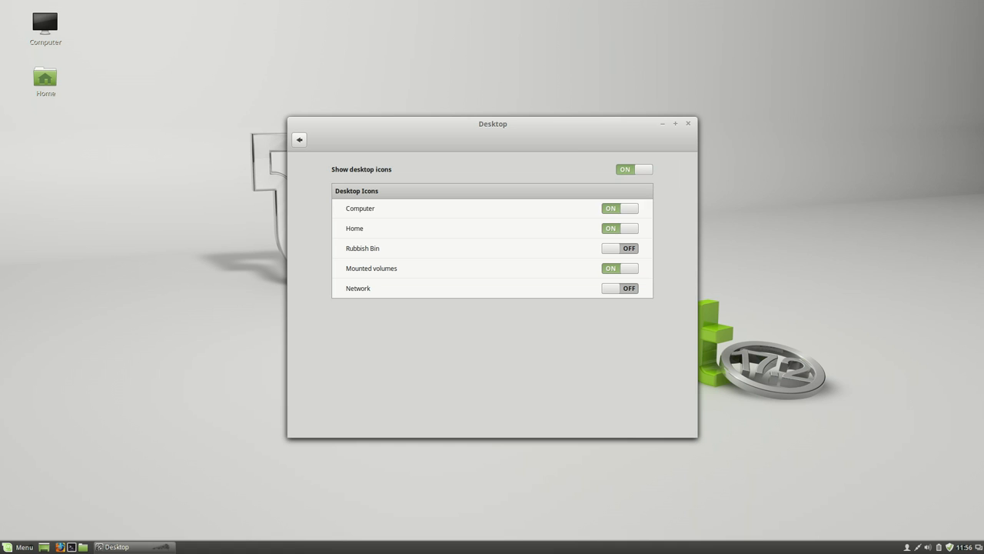
pyautogui.click(299, 139)
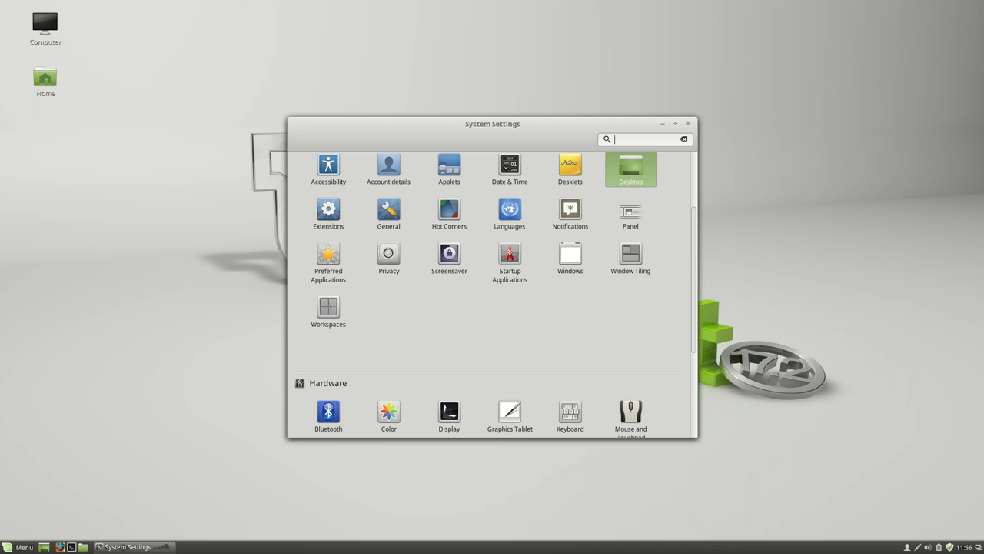
pyautogui.click(328, 213)
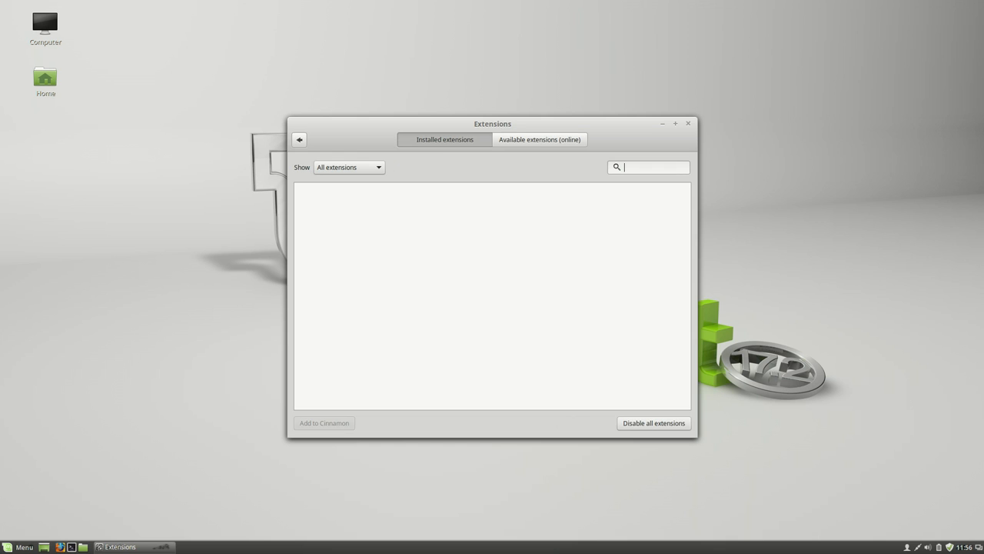
# Step: Browse online extensions like Coverflow Alt-Tab and CinnaDock, then return to the overview
pyautogui.click(539, 140)
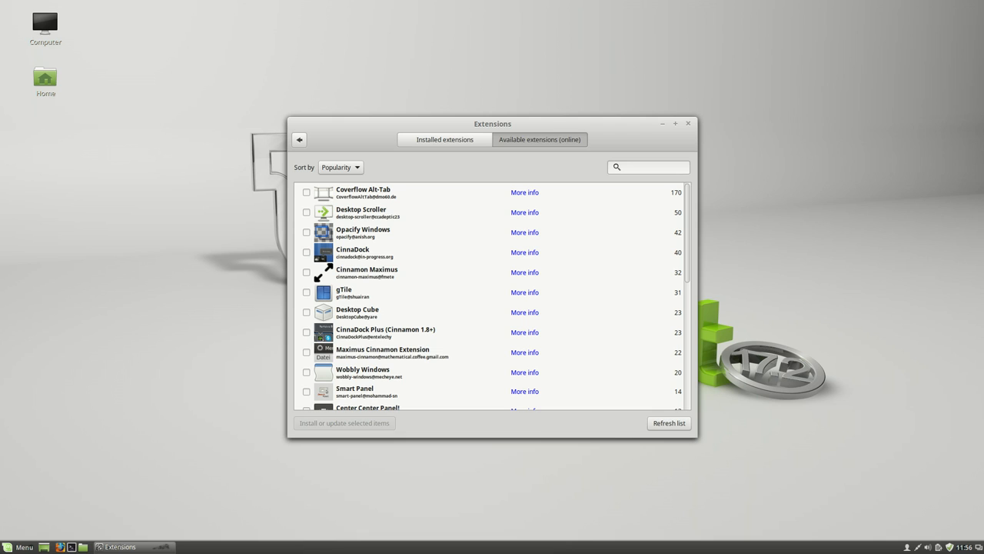
pyautogui.click(649, 167)
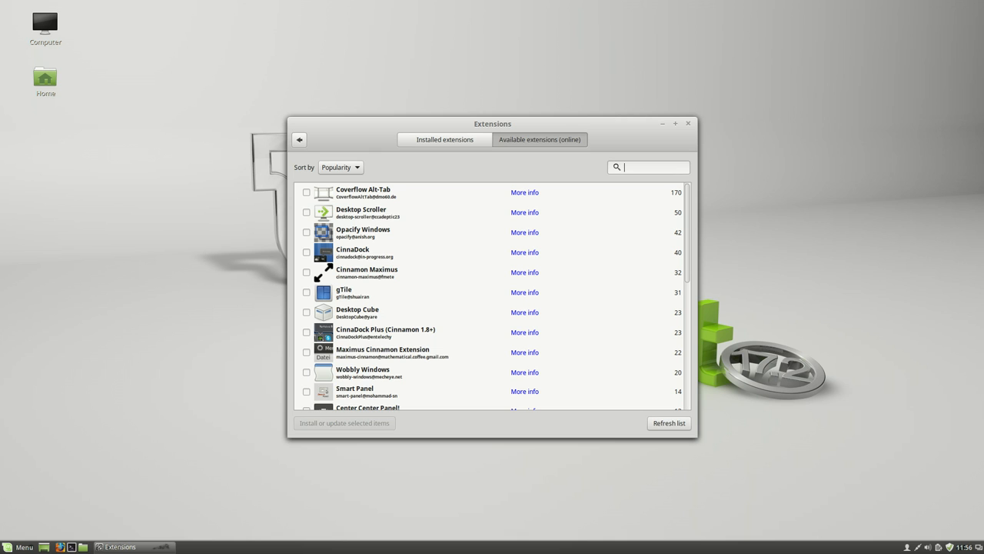
pyautogui.scroll(-3)
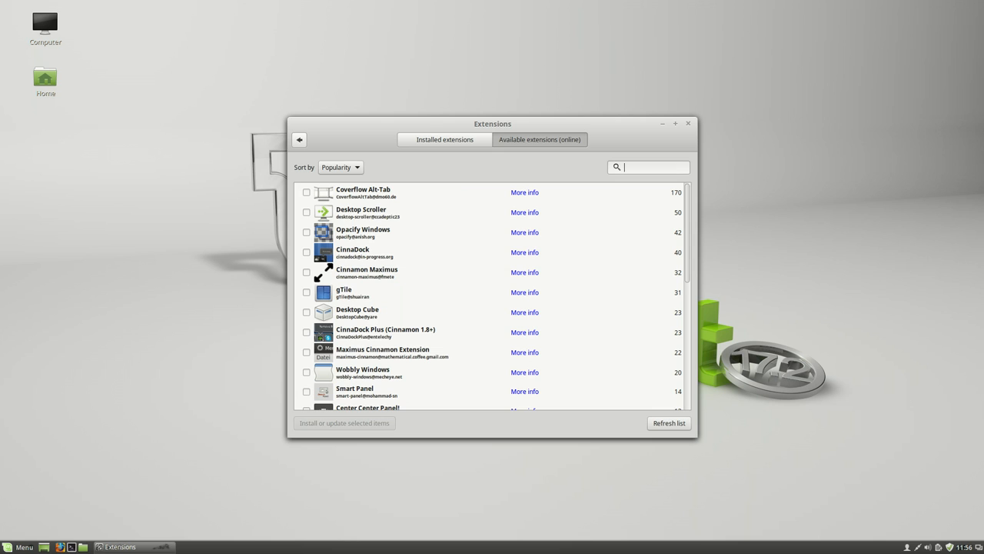
pyautogui.click(299, 139)
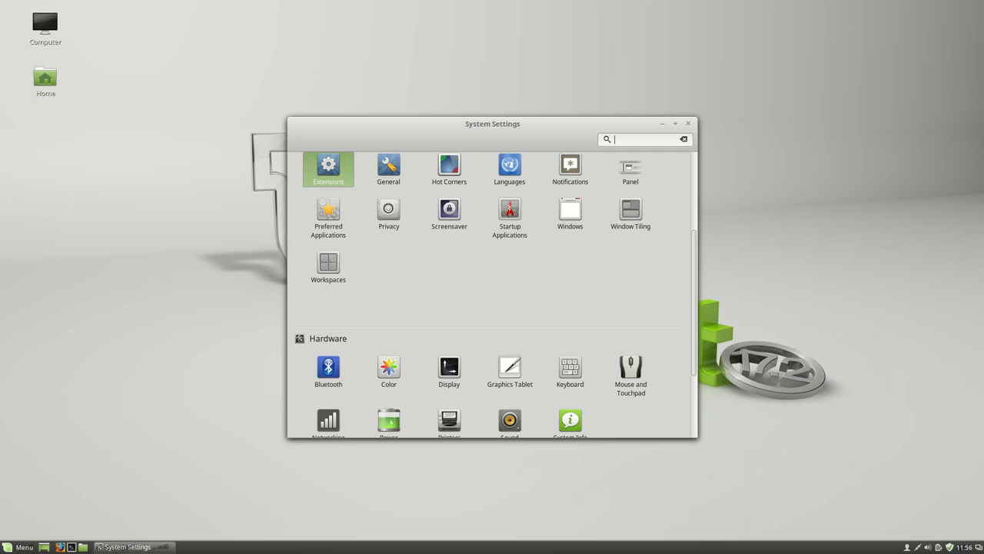
# Step: Send a test notification from Notifications, view it in the tray, then go back
pyautogui.click(449, 163)
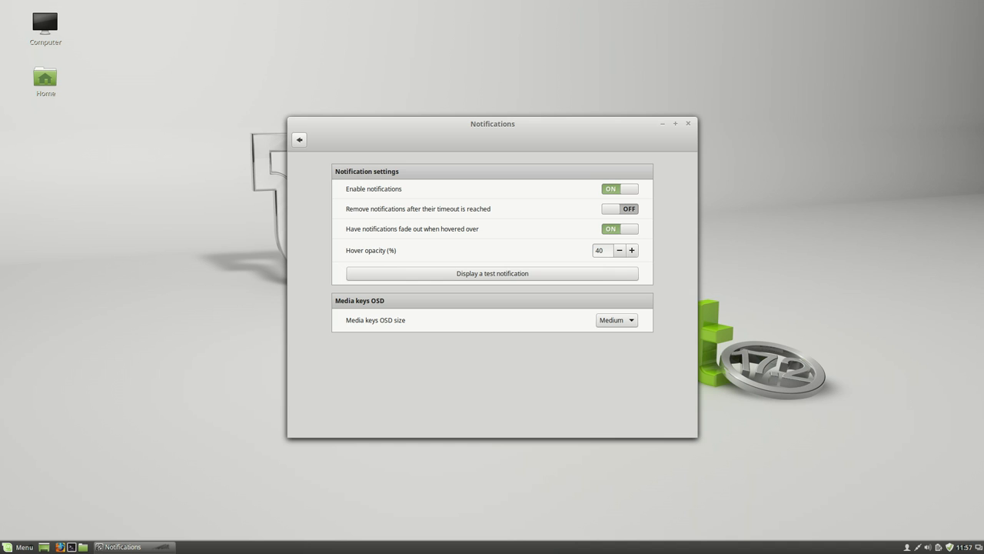
pyautogui.click(492, 273)
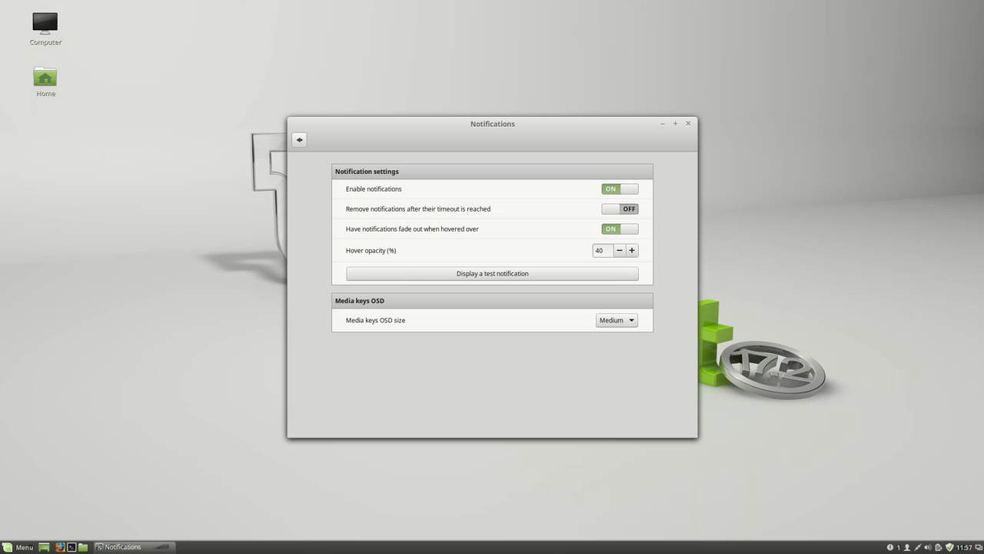
pyautogui.click(493, 273)
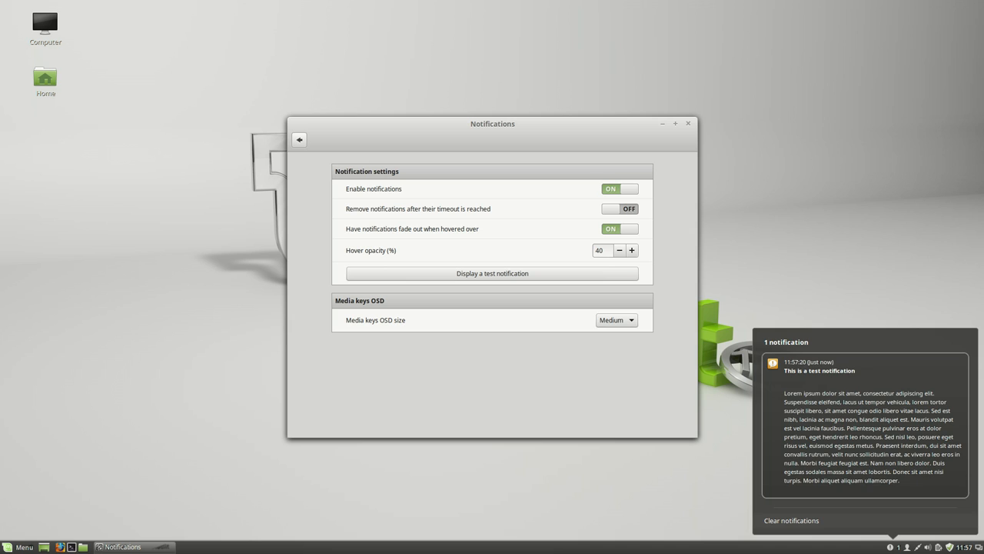
pyautogui.click(299, 140)
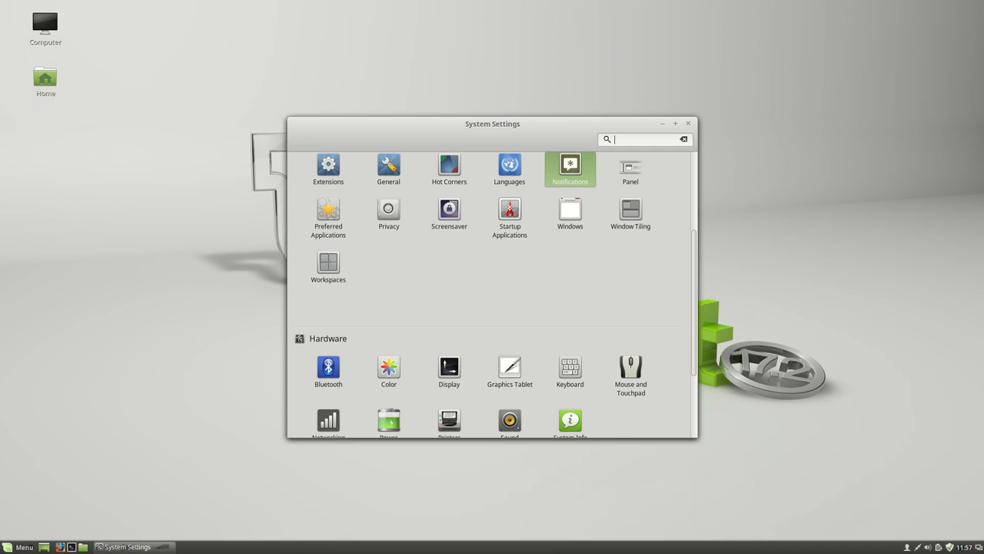
# Step: Review Backgrounds image collections and slideshow/aspect settings, then return to the overview
pyautogui.click(688, 123)
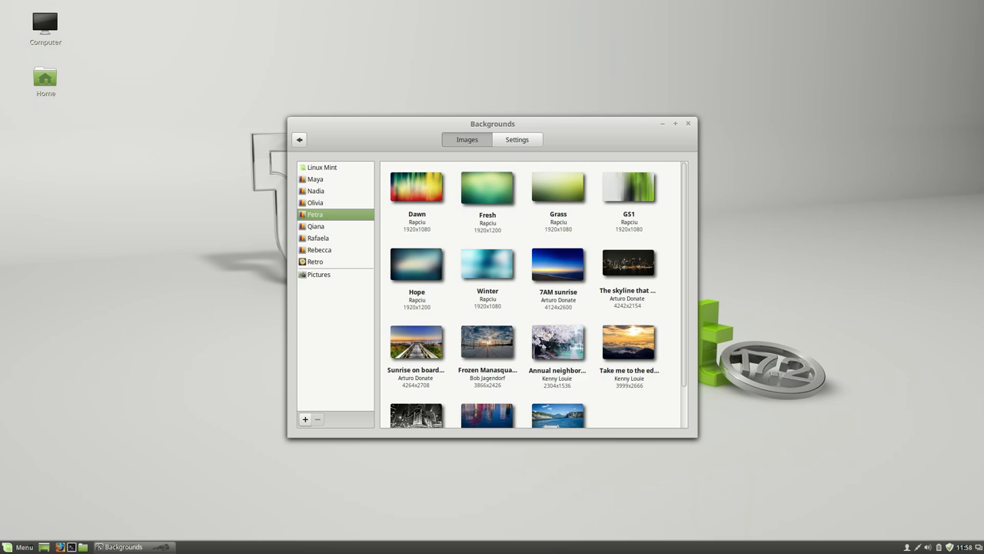
pyautogui.click(516, 140)
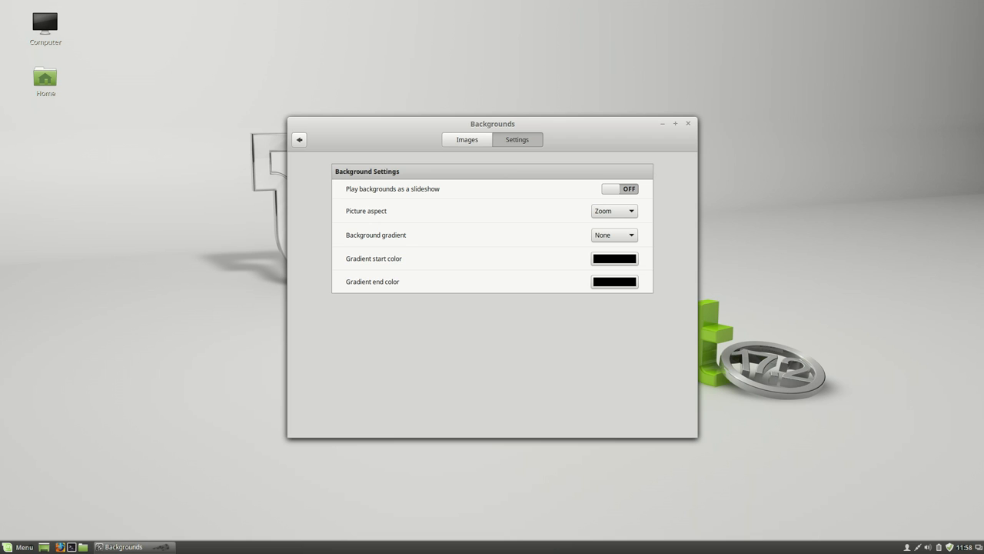
pyautogui.click(300, 139)
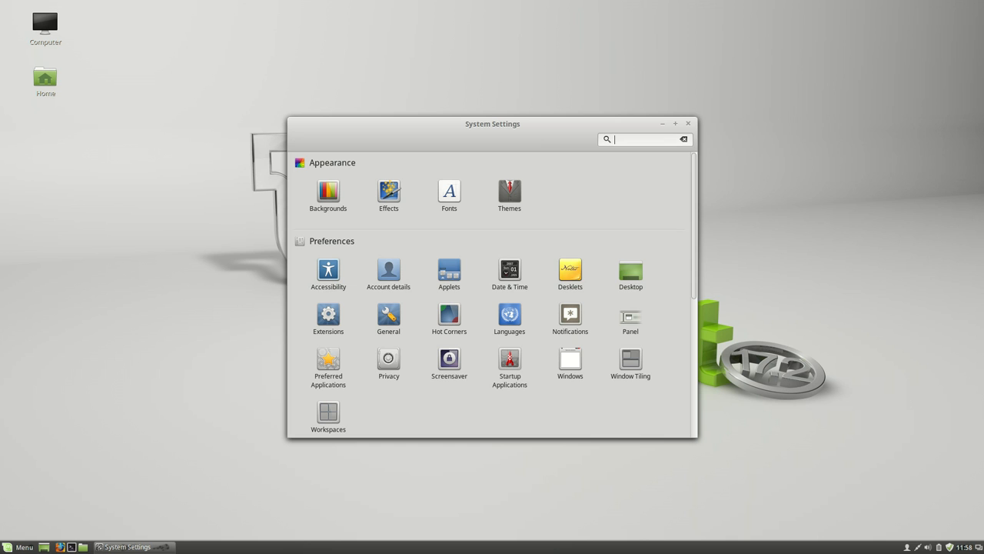
# Step: Drag the System Settings window up-left, then right and down across the desktop
pyautogui.moveTo(493, 123); pyautogui.dragTo(443, 103)
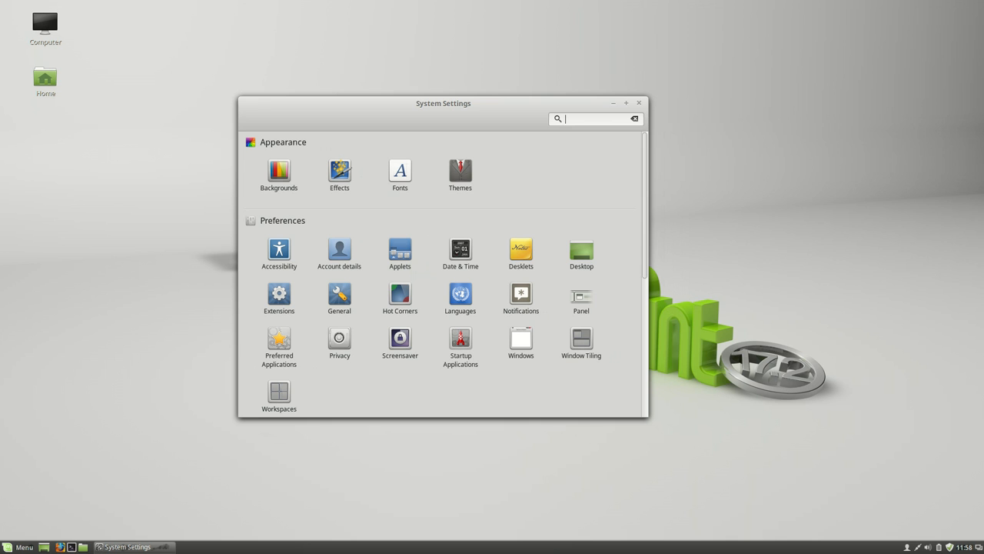
pyautogui.moveTo(444, 103); pyautogui.dragTo(593, 150)
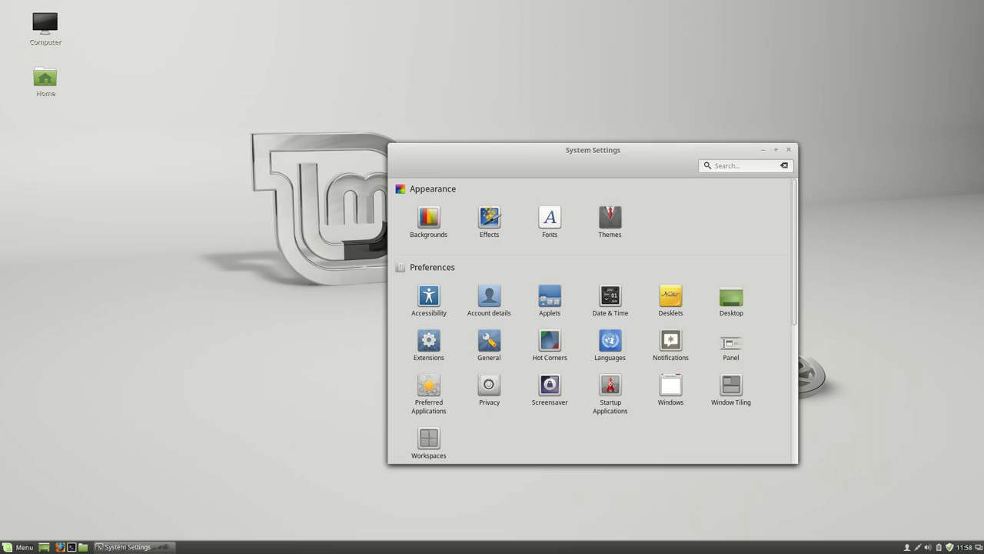